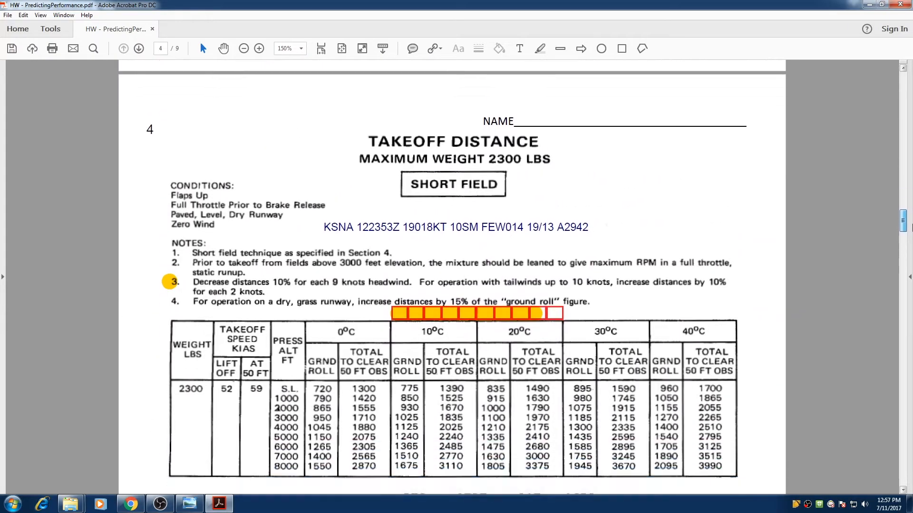
# Bring up the sec course-files folder in Explorer and select ground roll.png
pyautogui.scroll(-3)
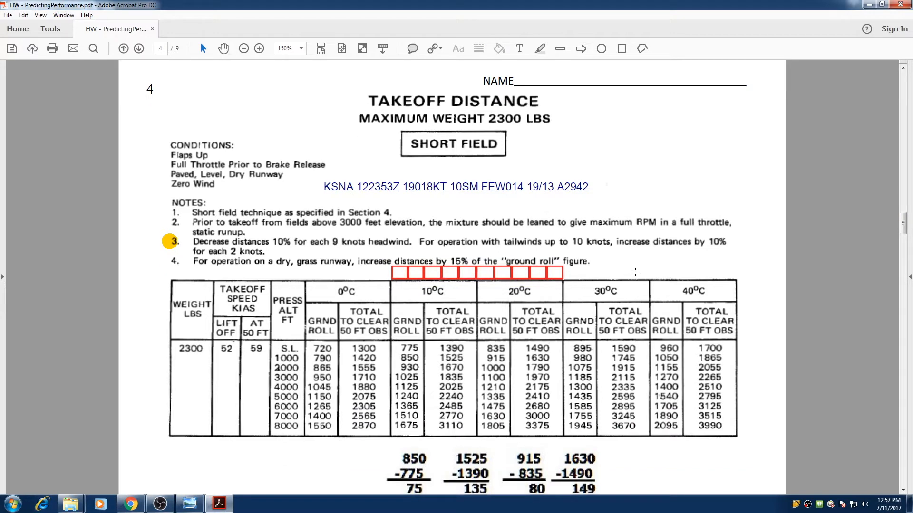
pyautogui.scroll(-3)
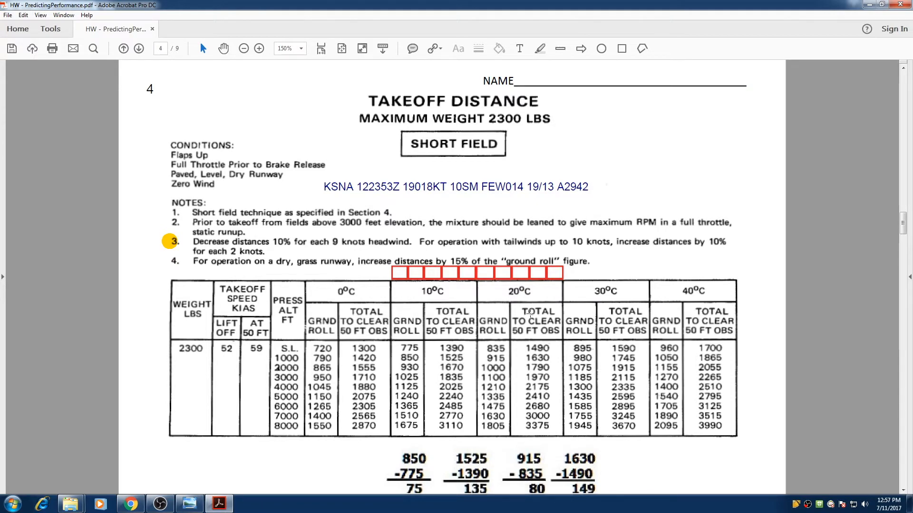
pyautogui.moveTo(541, 207)
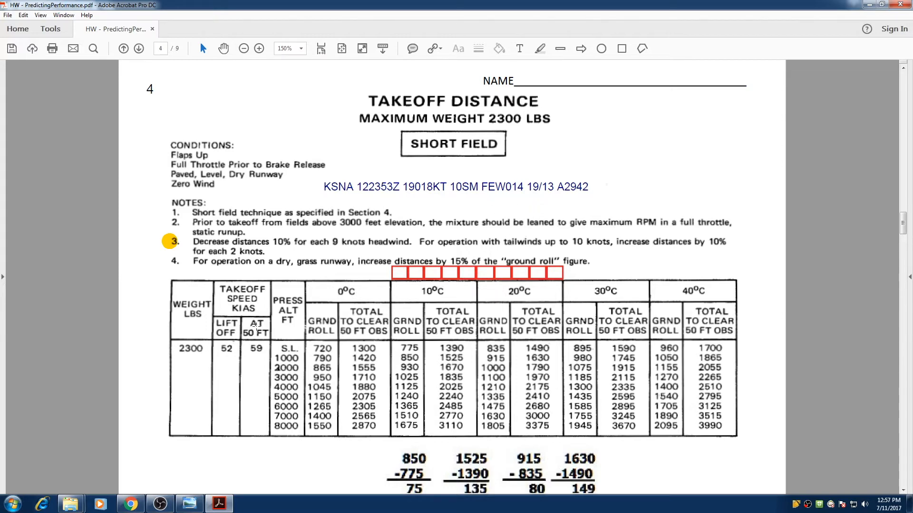
pyautogui.moveTo(169, 331); pyautogui.dragTo(209, 373)
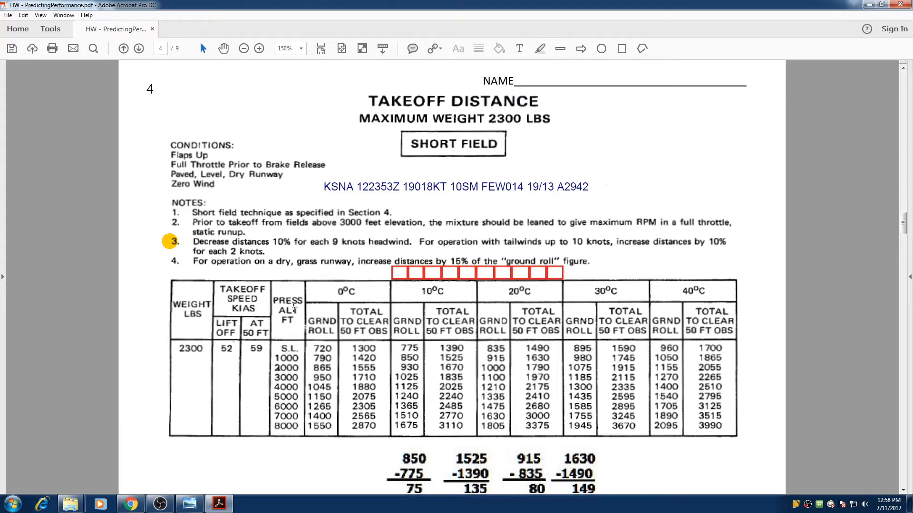
pyautogui.moveTo(289, 361)
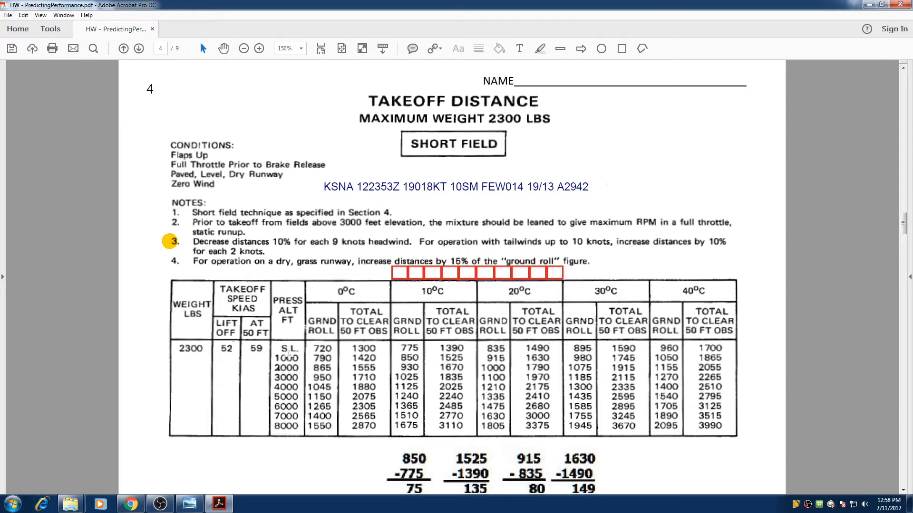
pyautogui.moveTo(288, 358)
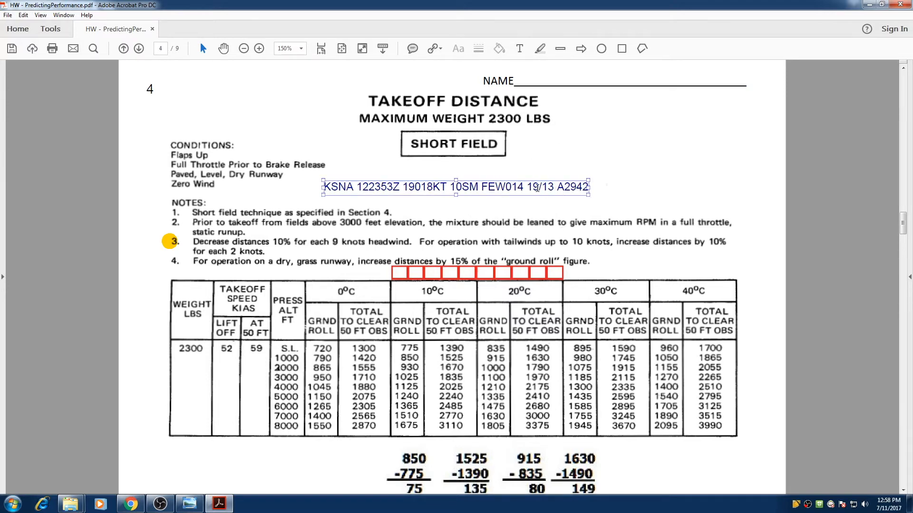
pyautogui.scroll(-3)
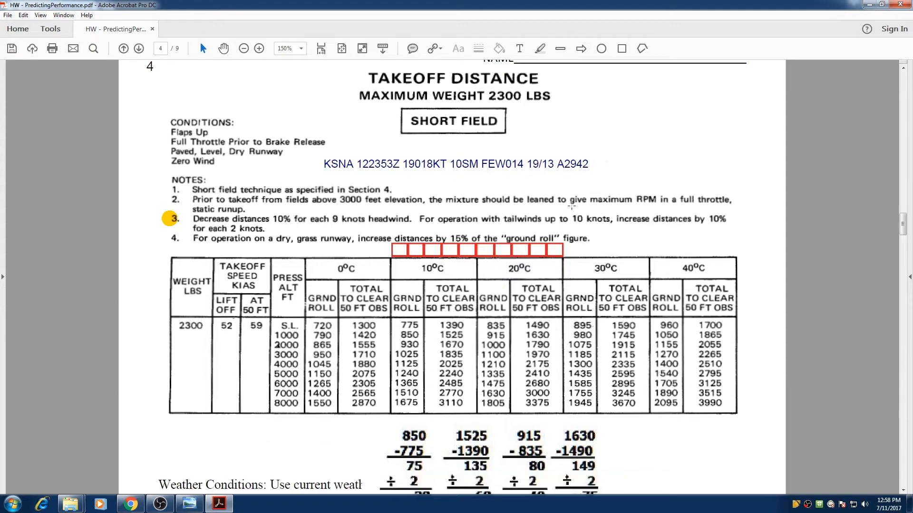
pyautogui.moveTo(428, 286)
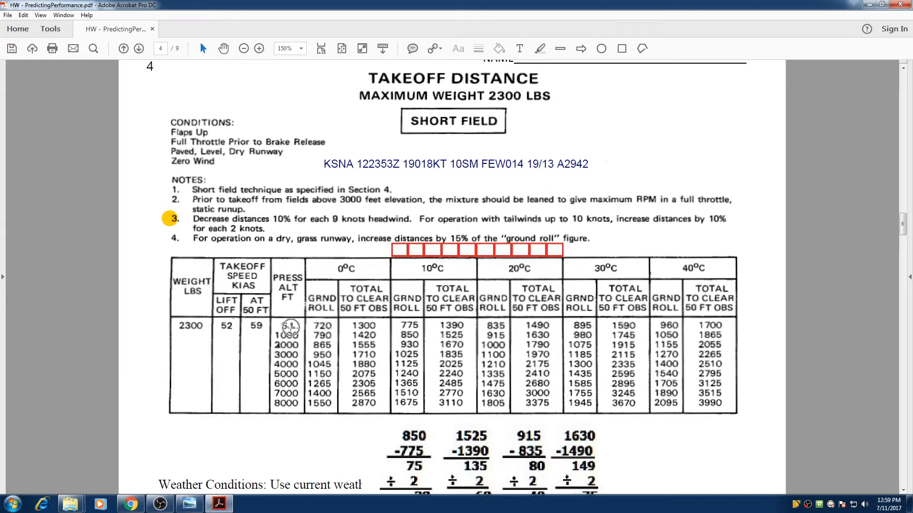
pyautogui.moveTo(716, 332)
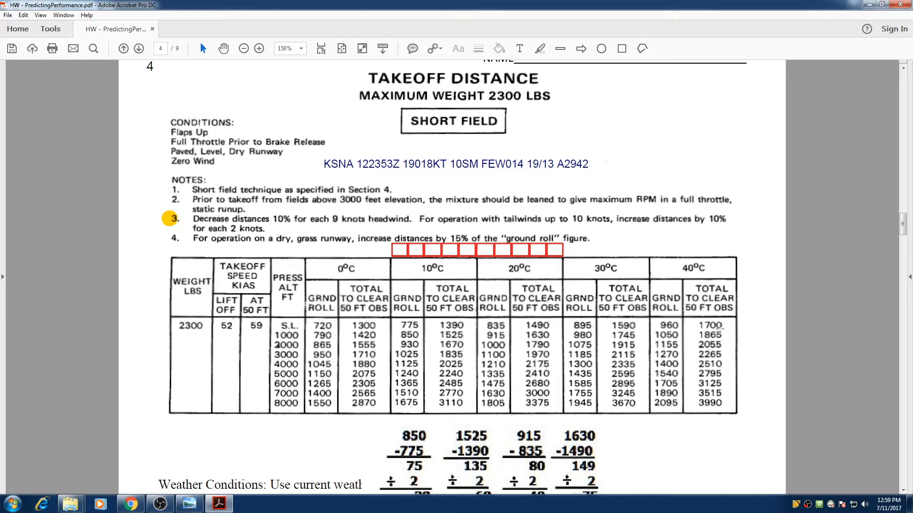
pyautogui.moveTo(710, 326)
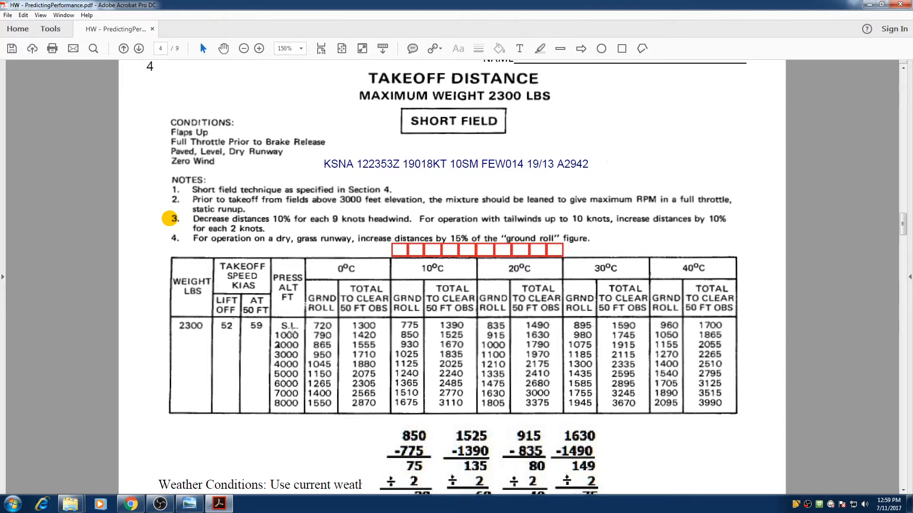
pyautogui.moveTo(293, 340)
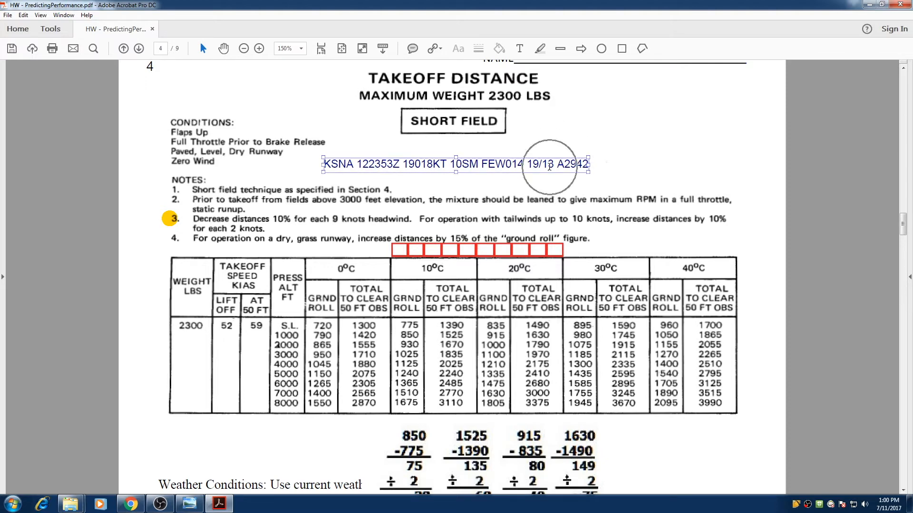
pyautogui.click(497, 285)
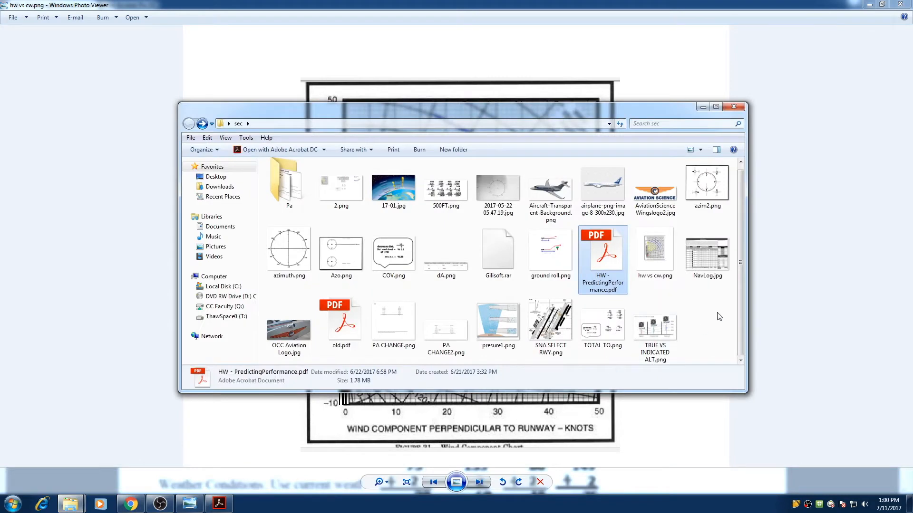
pyautogui.click(549, 250)
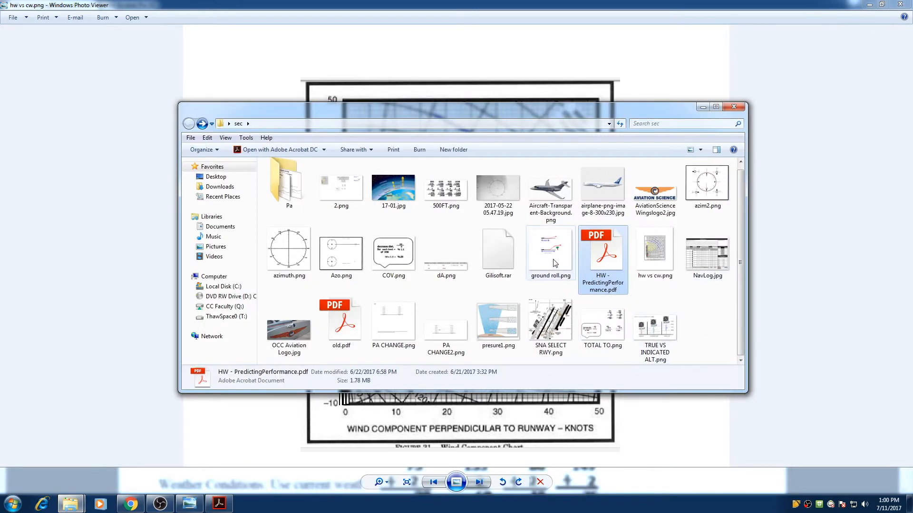
# View ground roll.png in Windows Photo Viewer, then return to the takeoff distance PDF
pyautogui.doubleClick(550, 249)
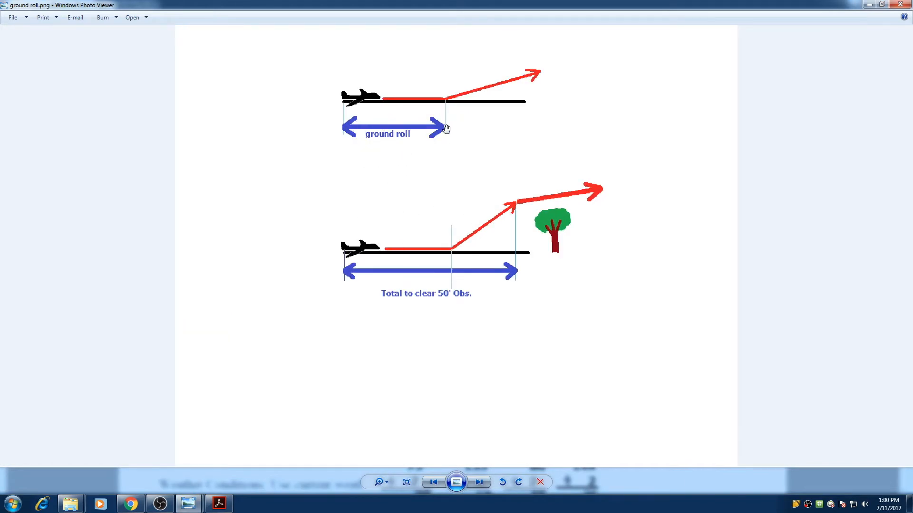
pyautogui.moveTo(441, 103)
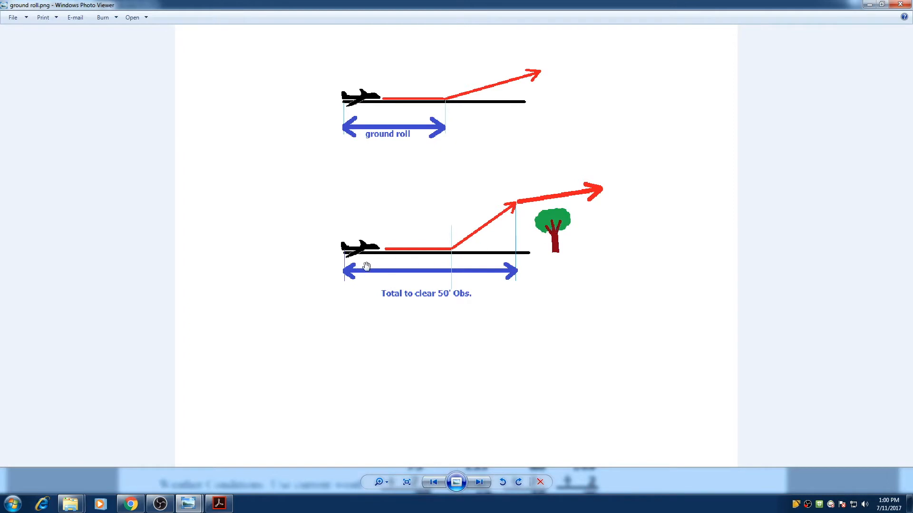
pyautogui.moveTo(455, 280)
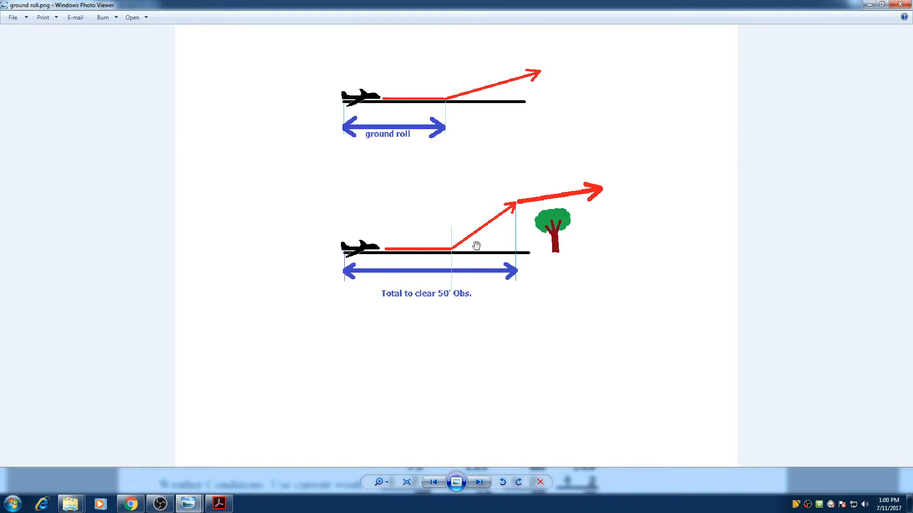
pyautogui.moveTo(513, 206)
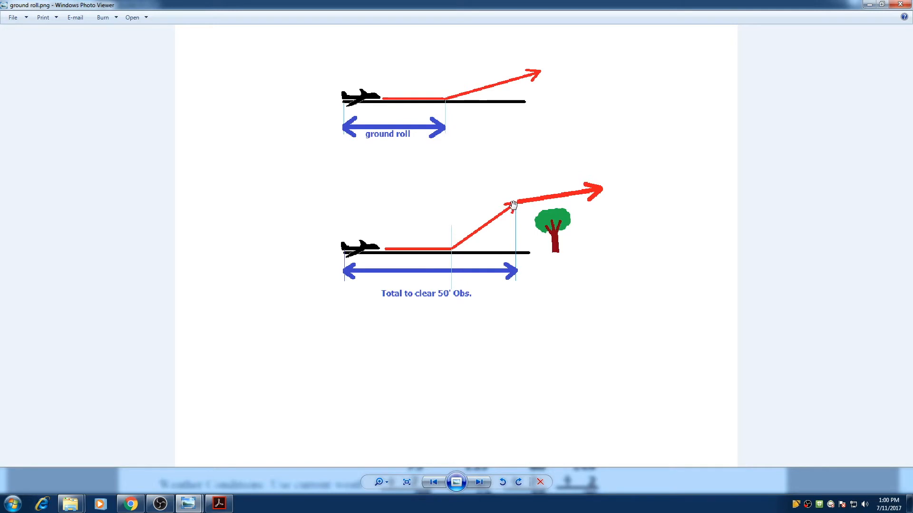
pyautogui.moveTo(510, 206)
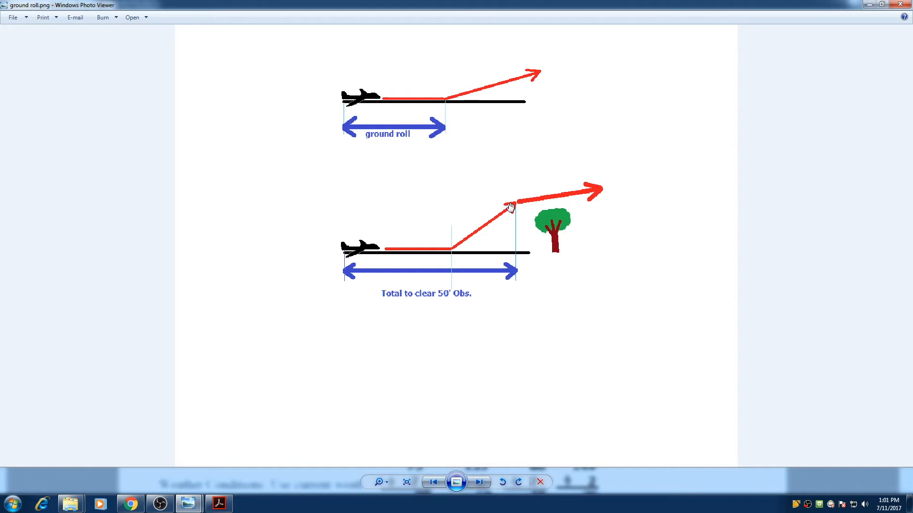
pyautogui.moveTo(491, 222)
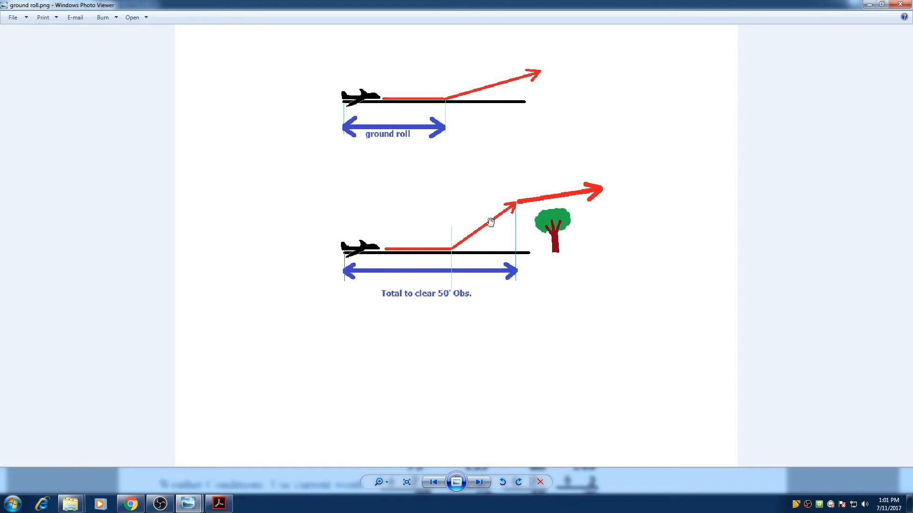
pyautogui.moveTo(534, 222)
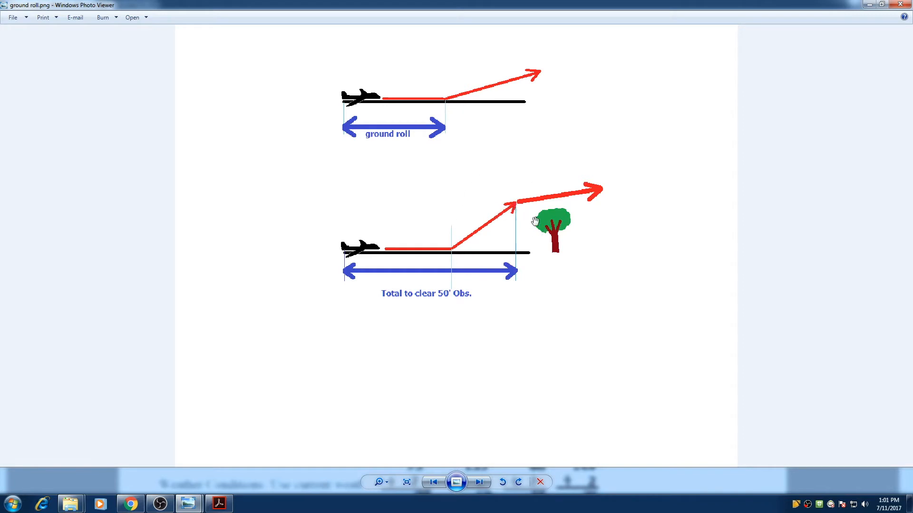
pyautogui.moveTo(517, 201)
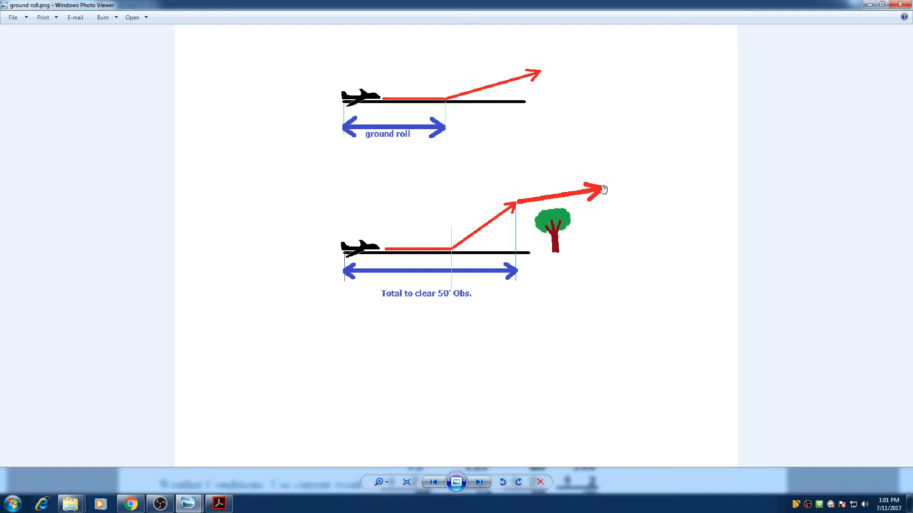
pyautogui.moveTo(565, 210)
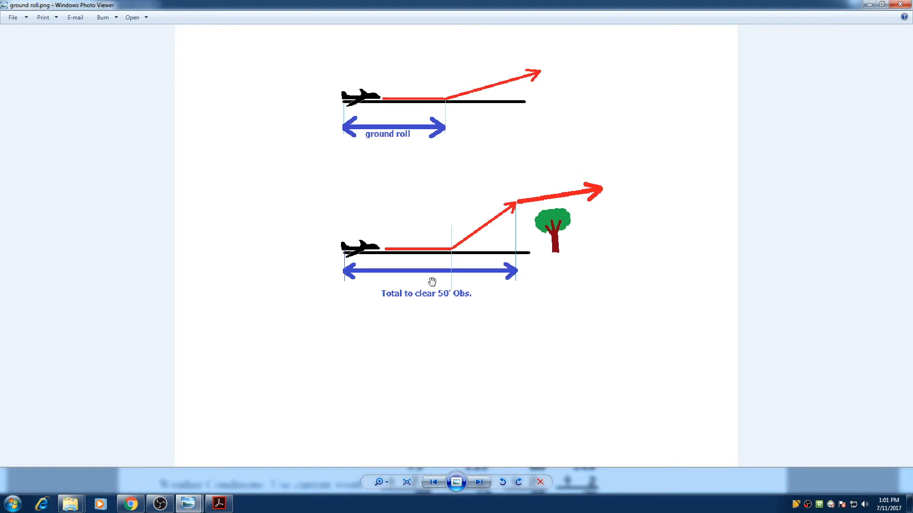
pyautogui.moveTo(520, 271)
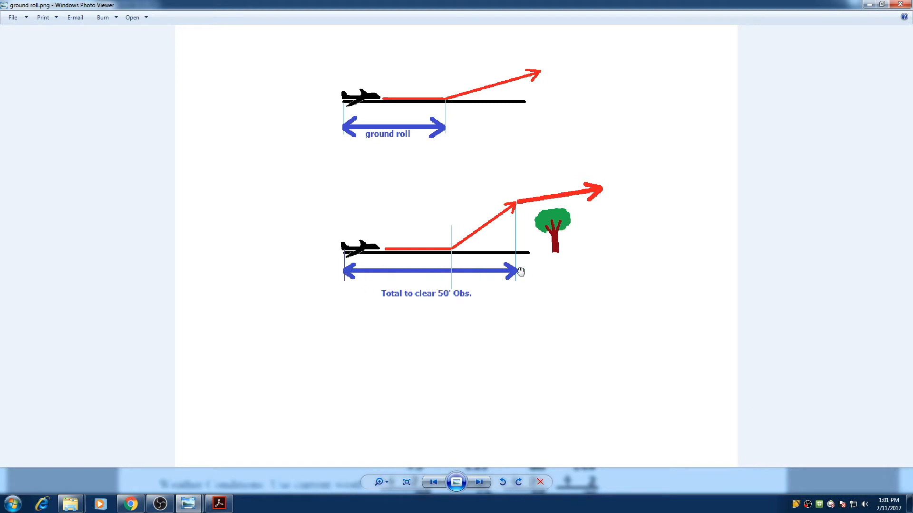
pyautogui.moveTo(377, 281)
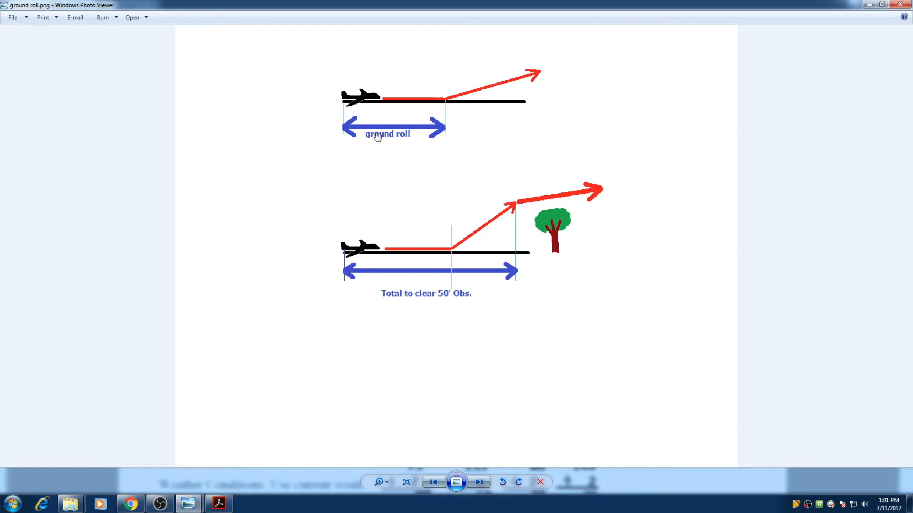
pyautogui.click(219, 504)
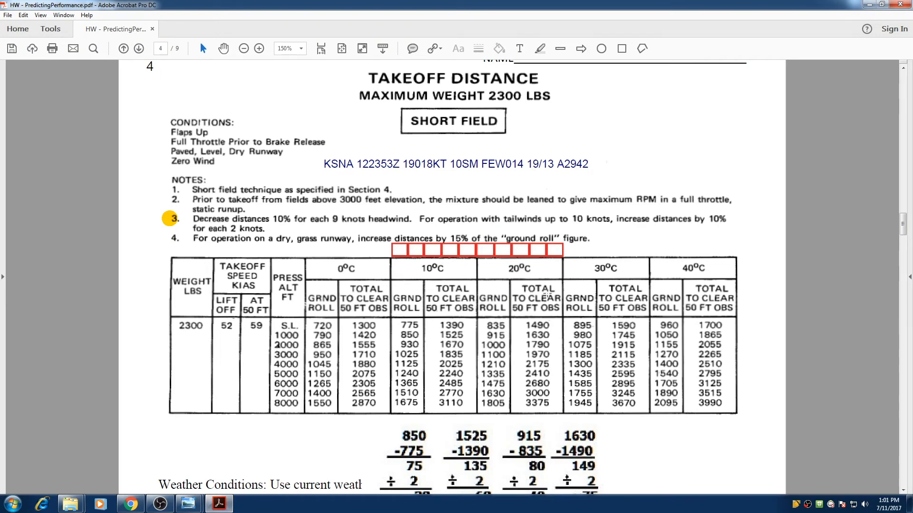
pyautogui.click(455, 163)
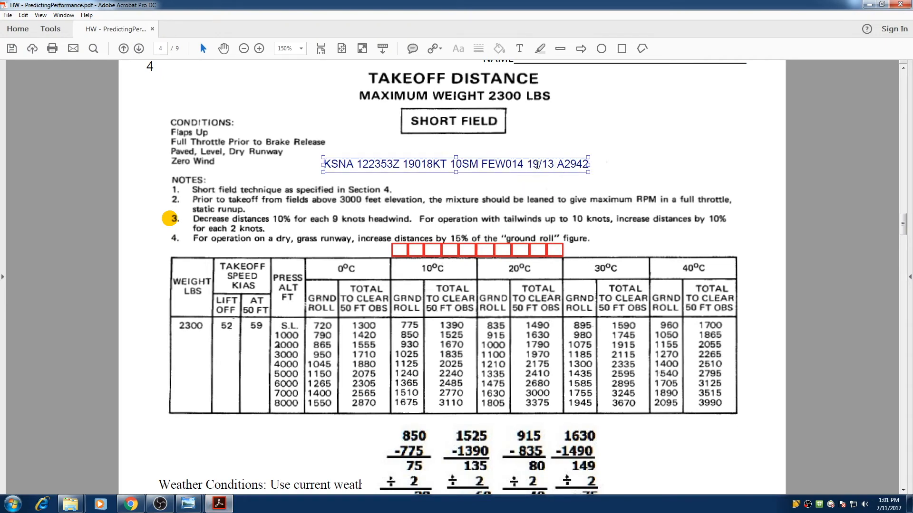
pyautogui.click(518, 276)
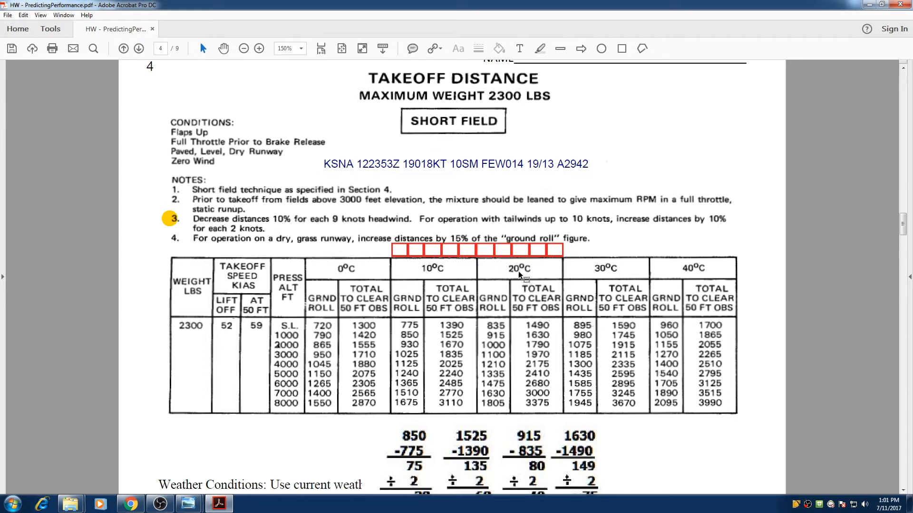
pyautogui.moveTo(408, 257)
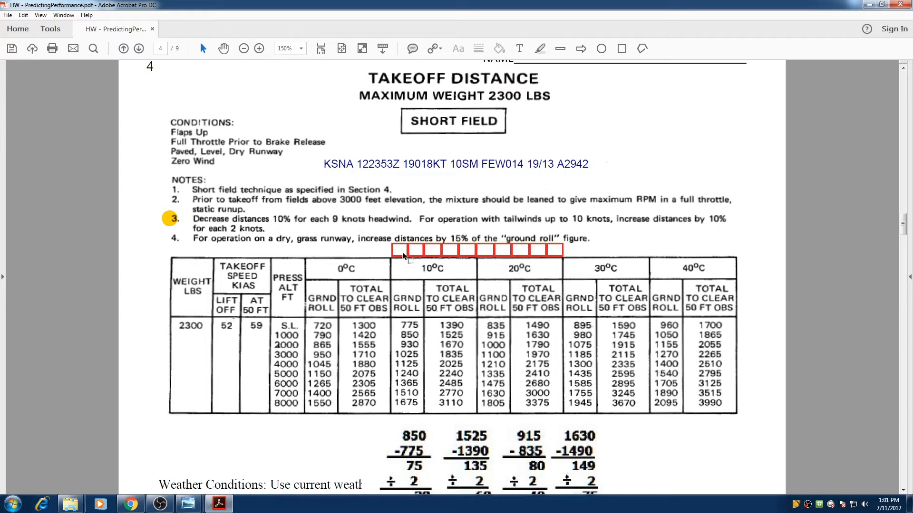
pyautogui.moveTo(434, 266)
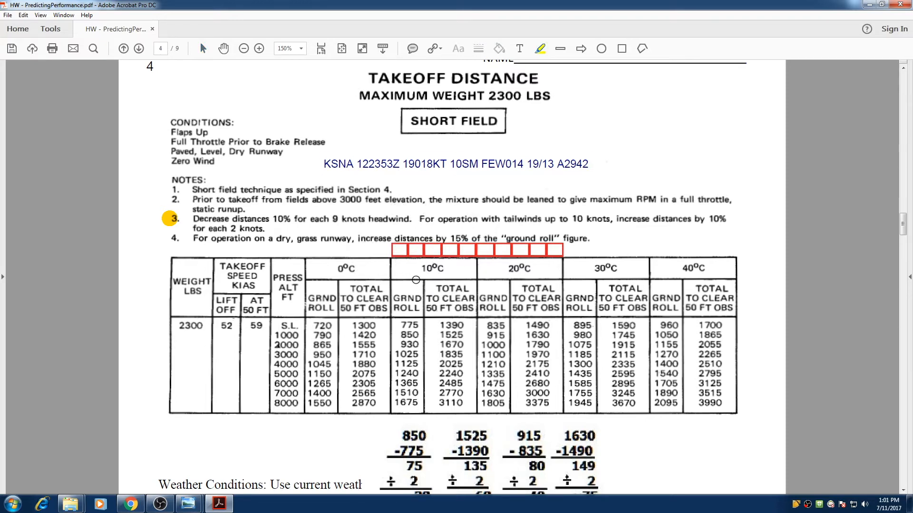
# Highlight nine red boxes above the table in orange and review the add-back figures 812, 1458, 875, 1564
pyautogui.moveTo(395, 250); pyautogui.dragTo(486, 251)
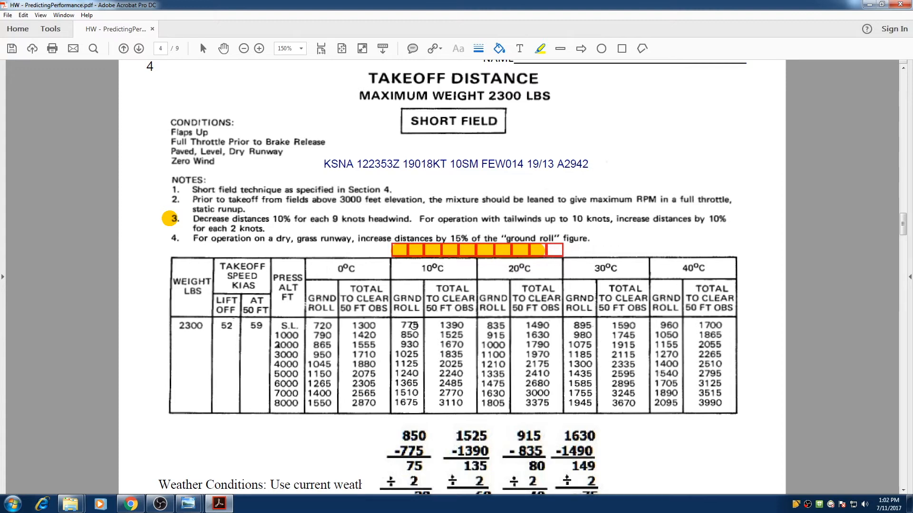
pyautogui.moveTo(432, 273)
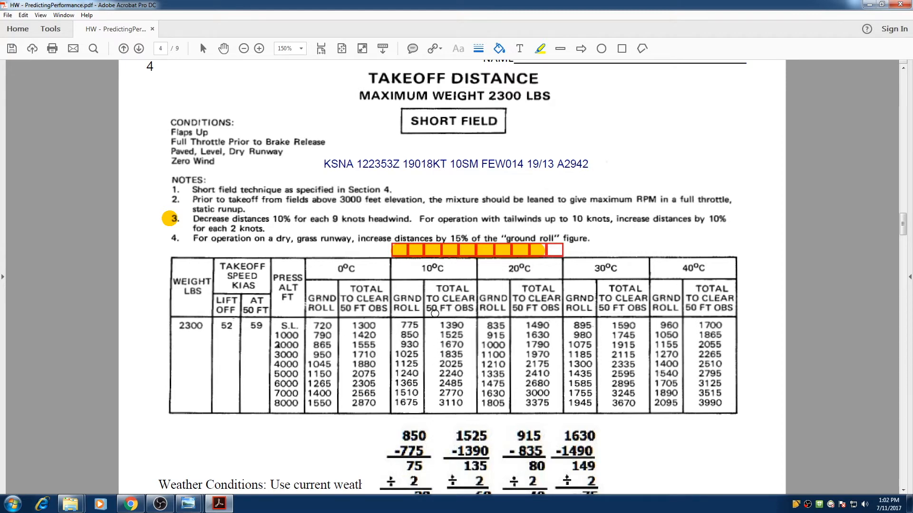
pyautogui.moveTo(520, 268)
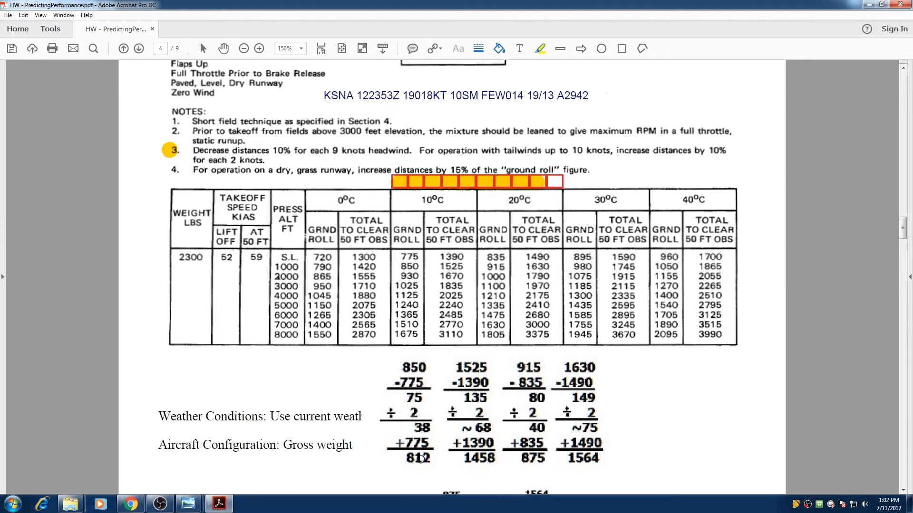
pyautogui.moveTo(414, 264)
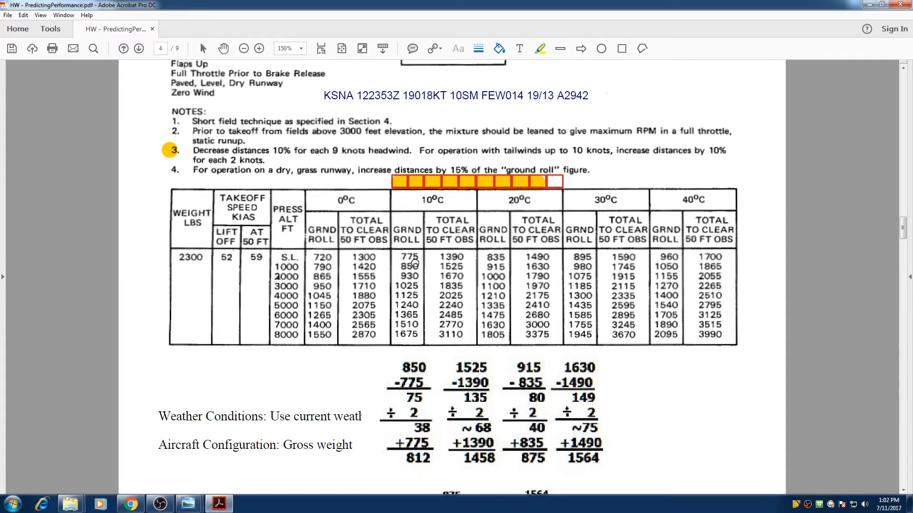
pyautogui.moveTo(444, 227)
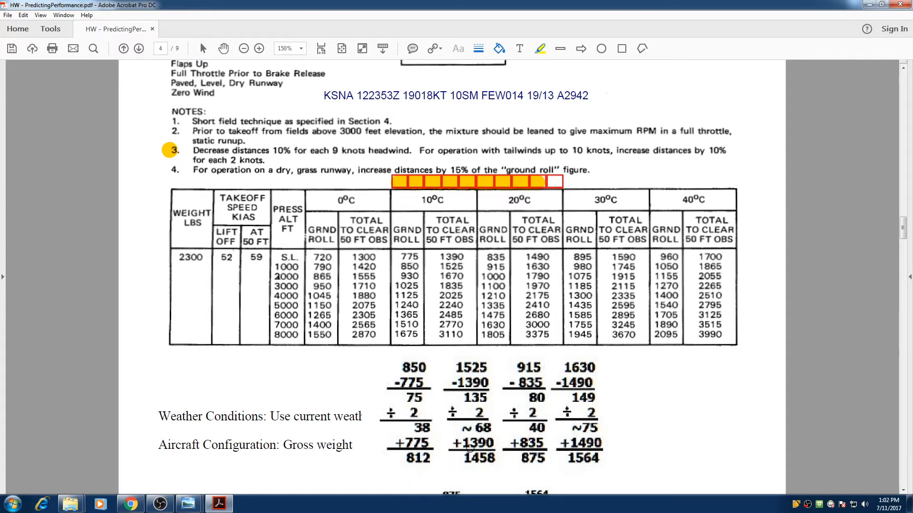
pyautogui.moveTo(499, 293)
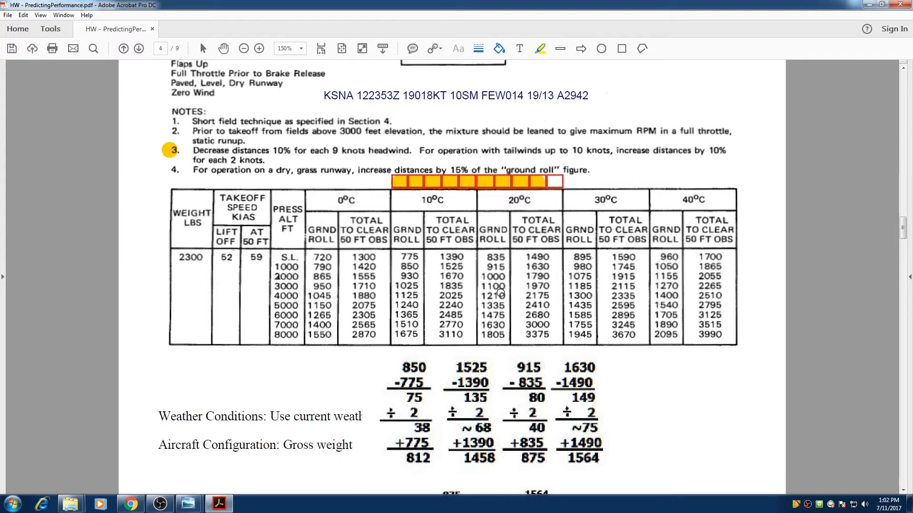
pyautogui.moveTo(531, 454)
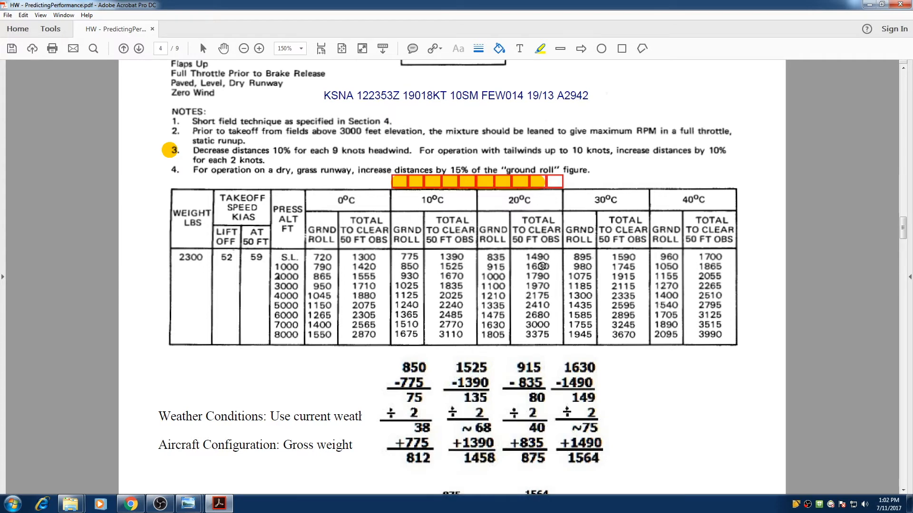
pyautogui.scroll(-3)
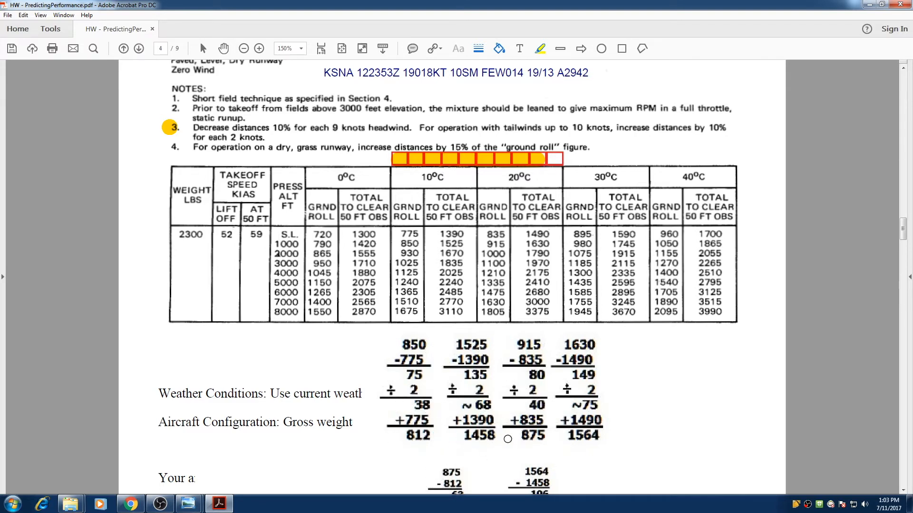
pyautogui.moveTo(536, 437)
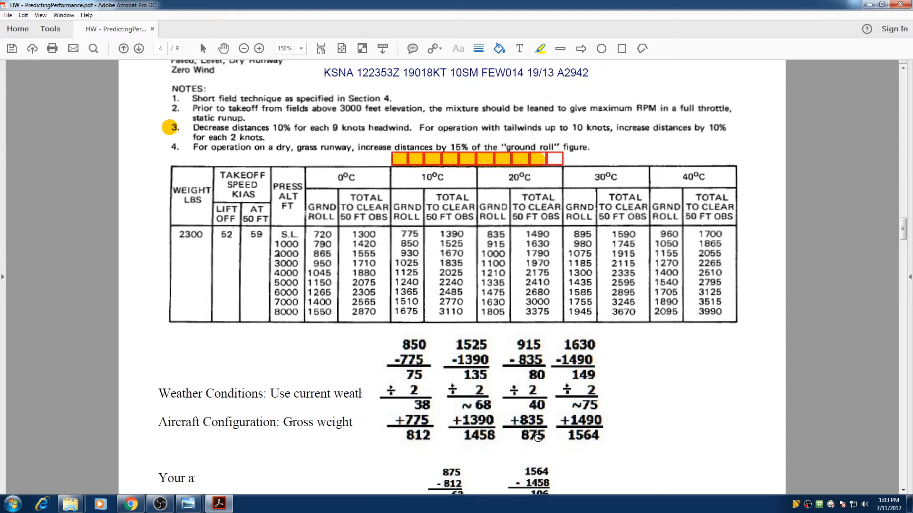
pyautogui.moveTo(521, 262)
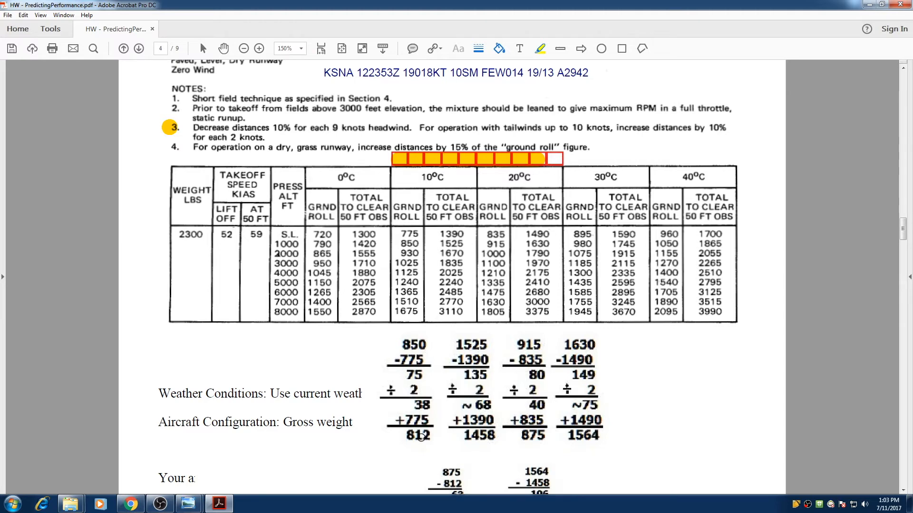
pyautogui.moveTo(478, 439)
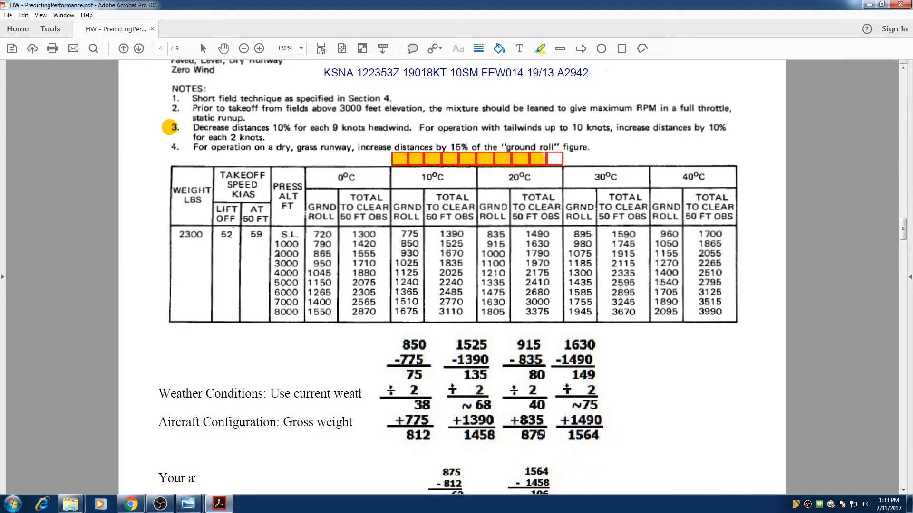
pyautogui.scroll(-3)
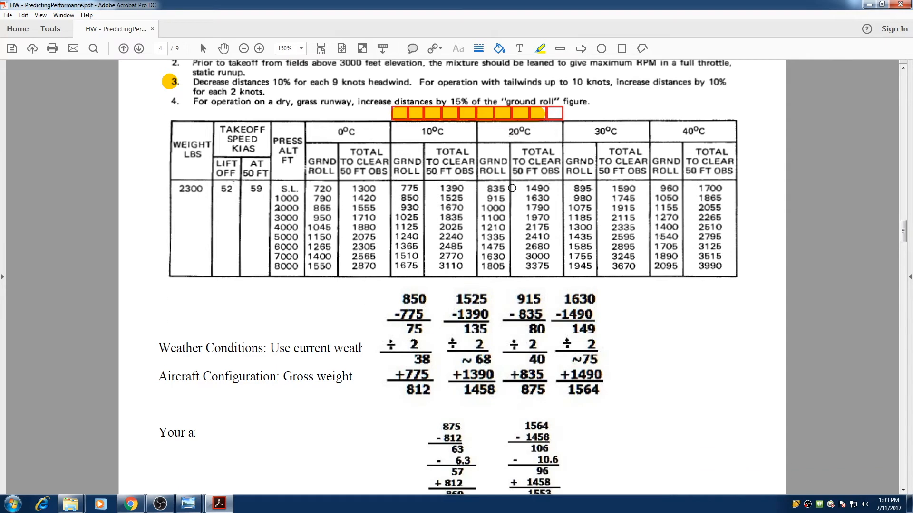
pyautogui.scroll(-3)
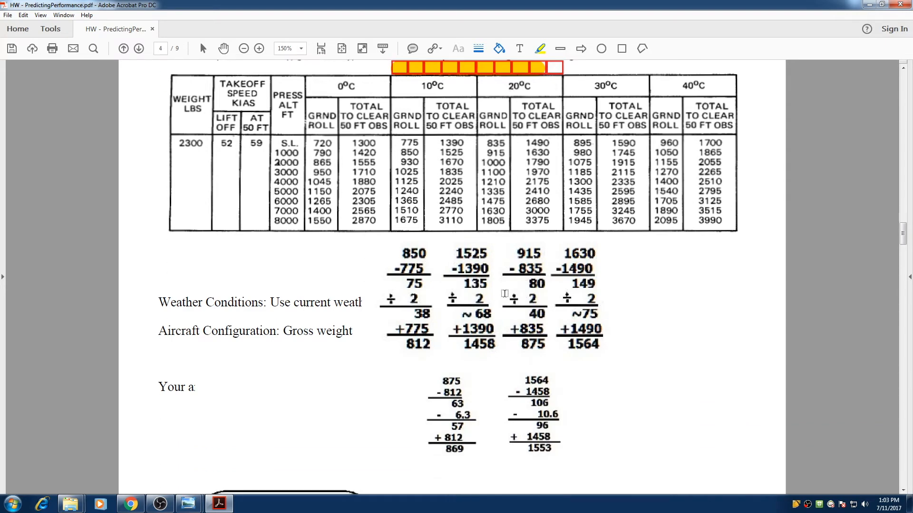
pyautogui.moveTo(463, 379)
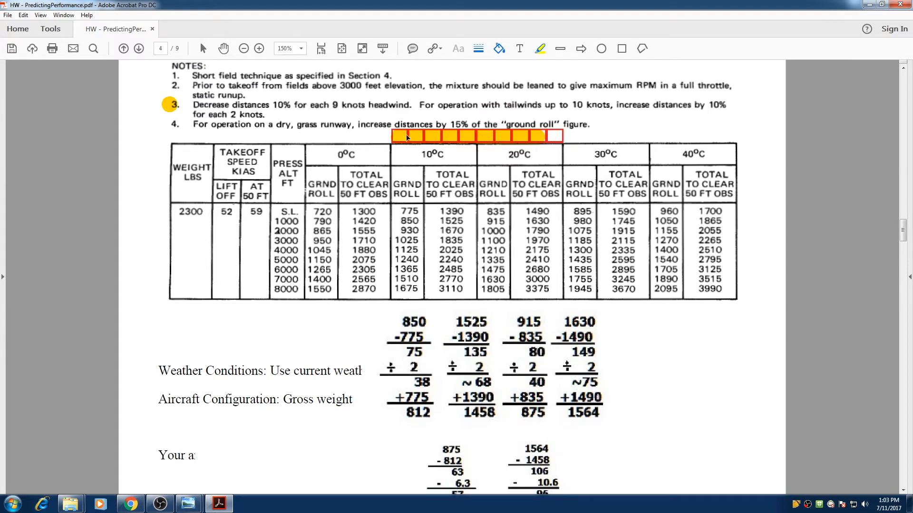
pyautogui.moveTo(491, 145)
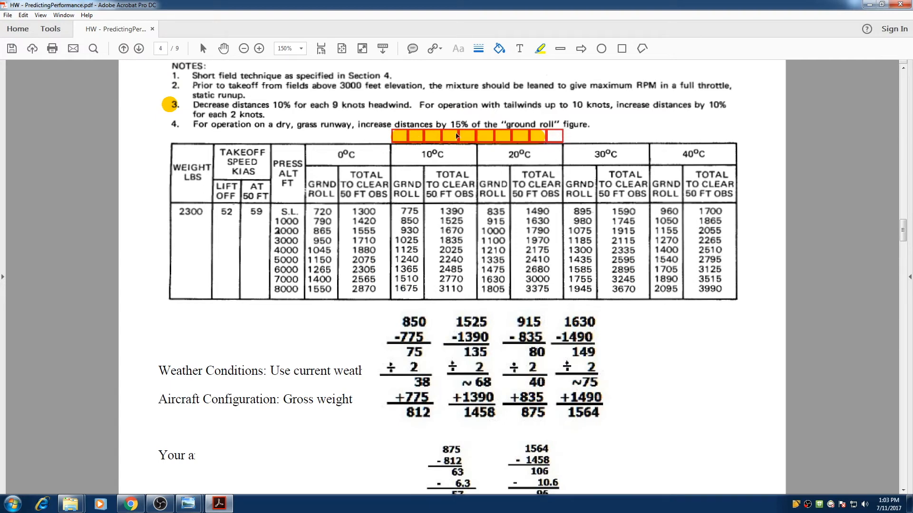
pyautogui.moveTo(413, 146)
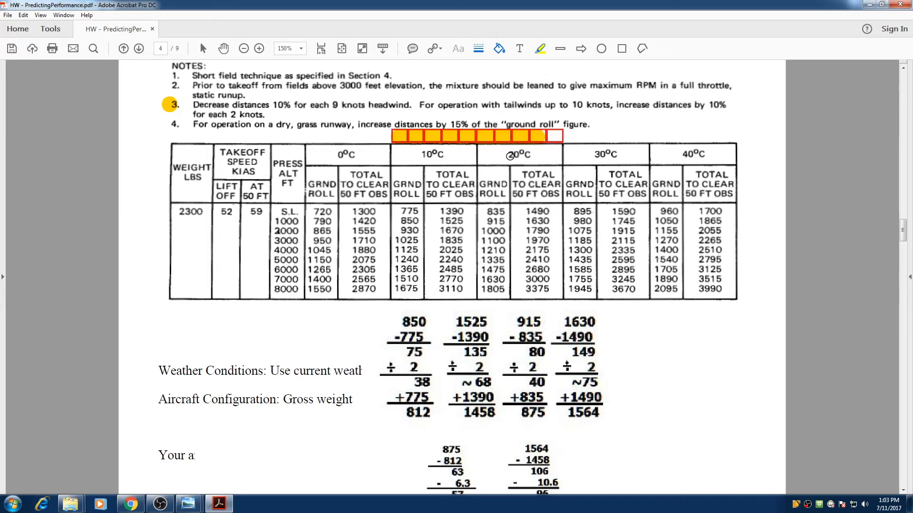
pyautogui.scroll(-3)
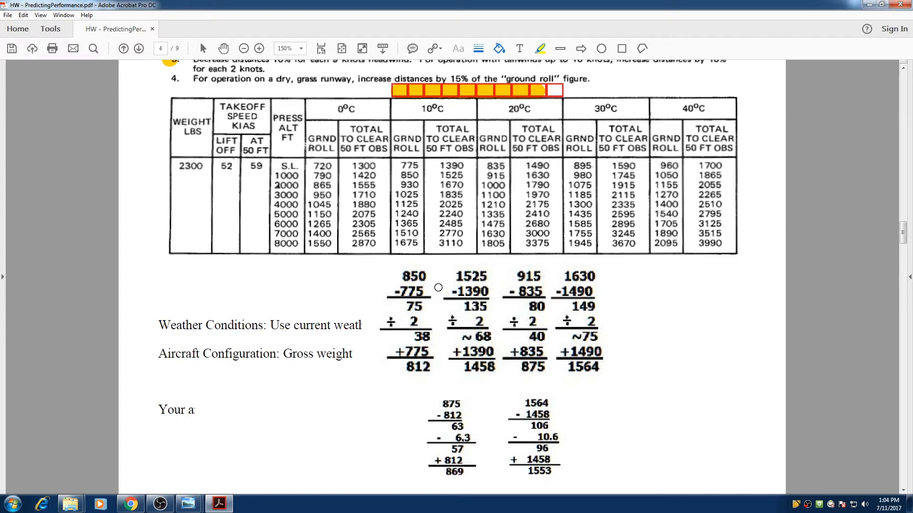
pyautogui.scroll(-3)
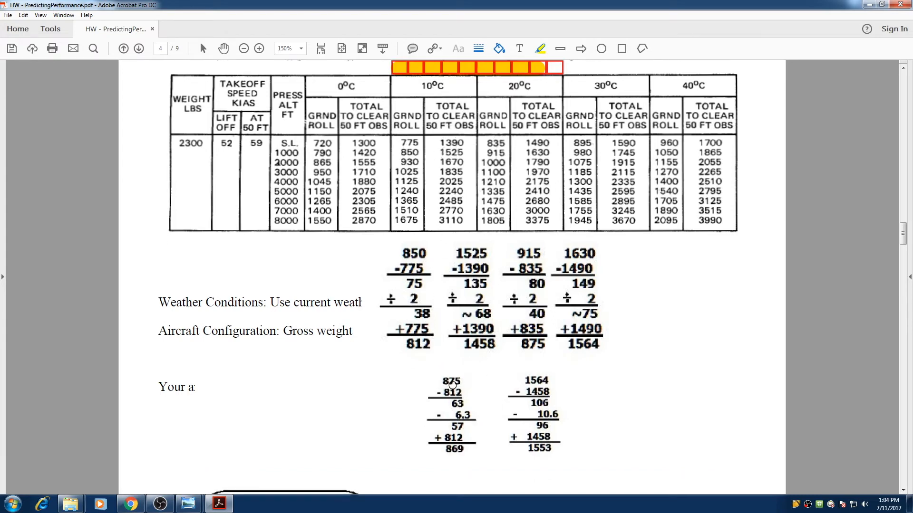
pyautogui.moveTo(425, 379); pyautogui.dragTo(478, 420)
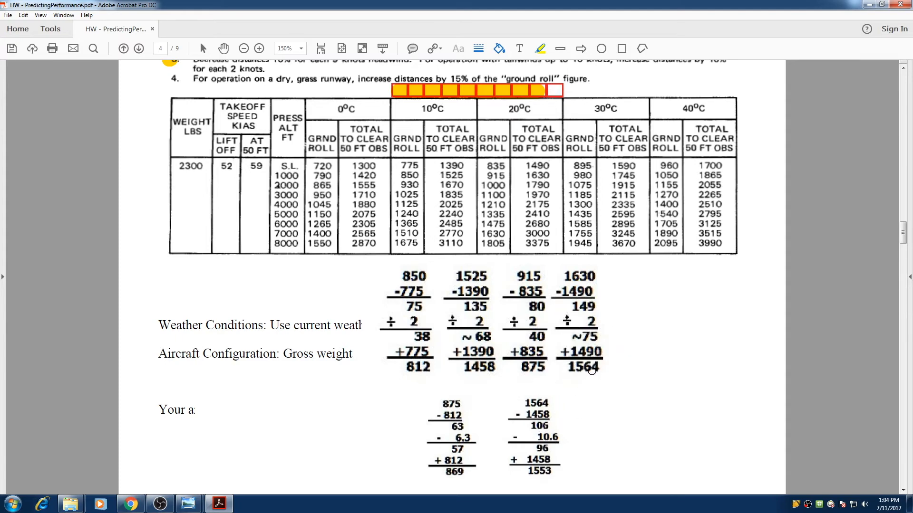
pyautogui.moveTo(508, 388)
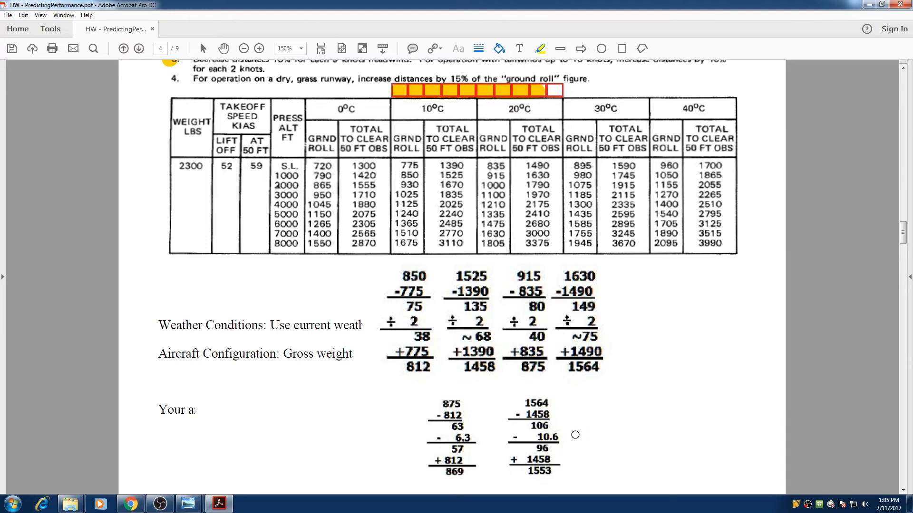
pyautogui.scroll(-3)
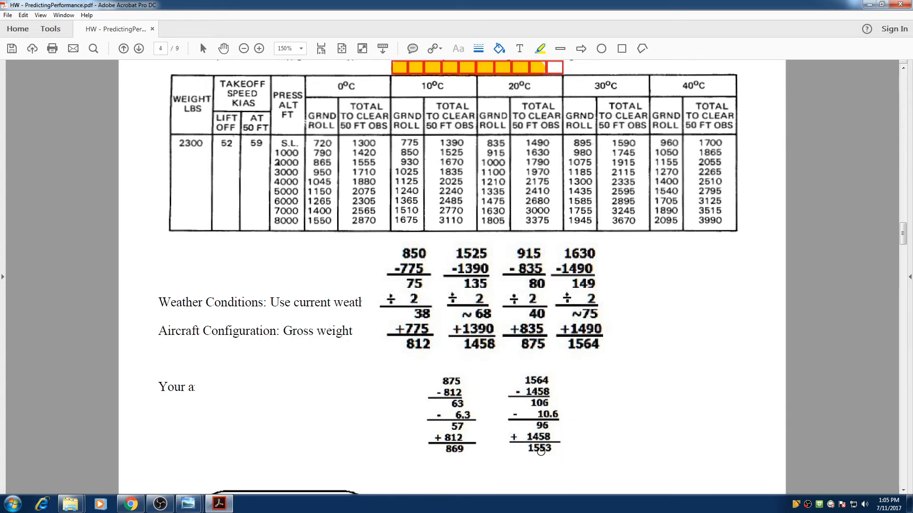
pyautogui.scroll(-3)
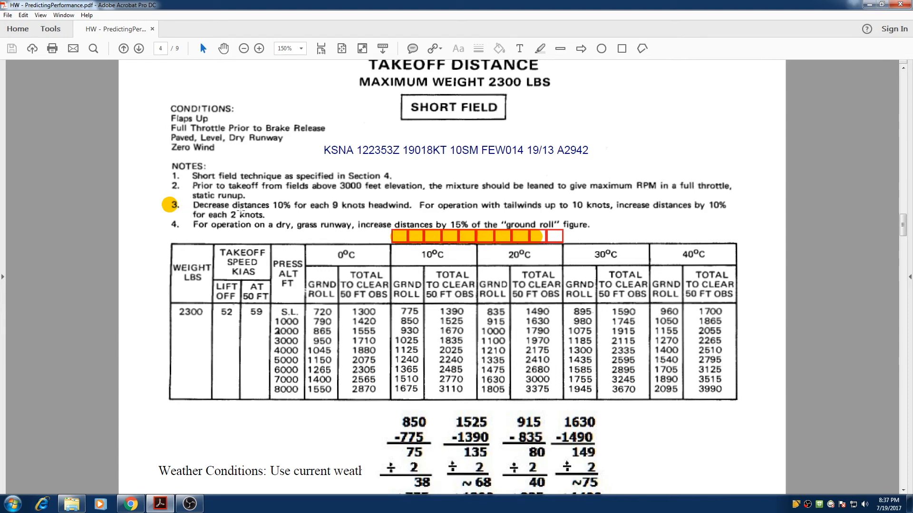
pyautogui.moveTo(334, 209)
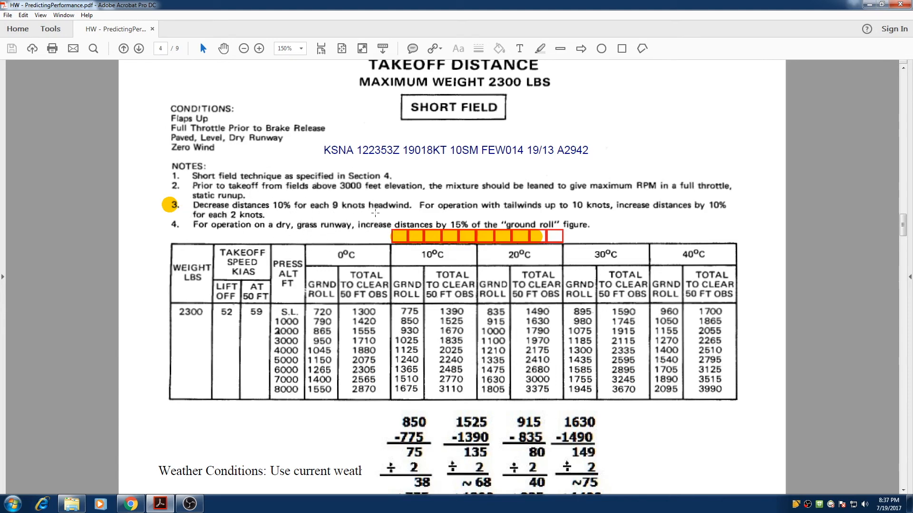
pyautogui.scroll(-3)
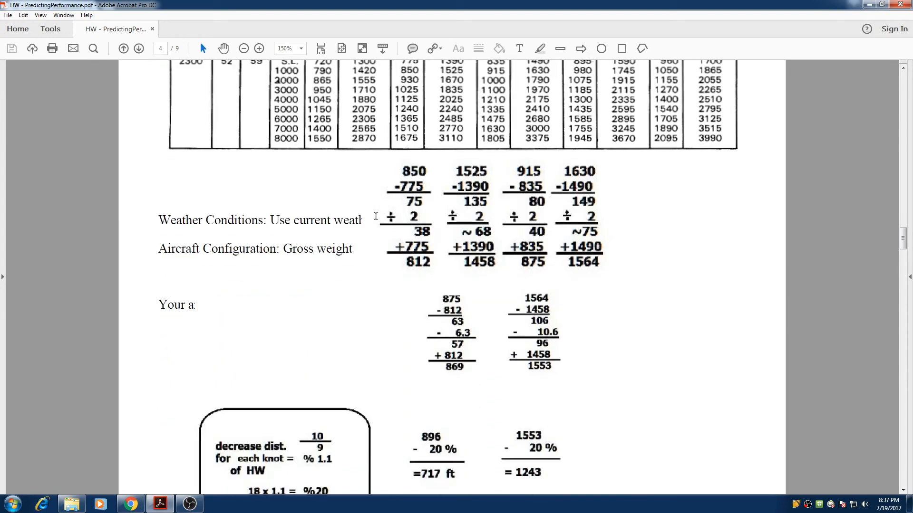
pyautogui.scroll(-3)
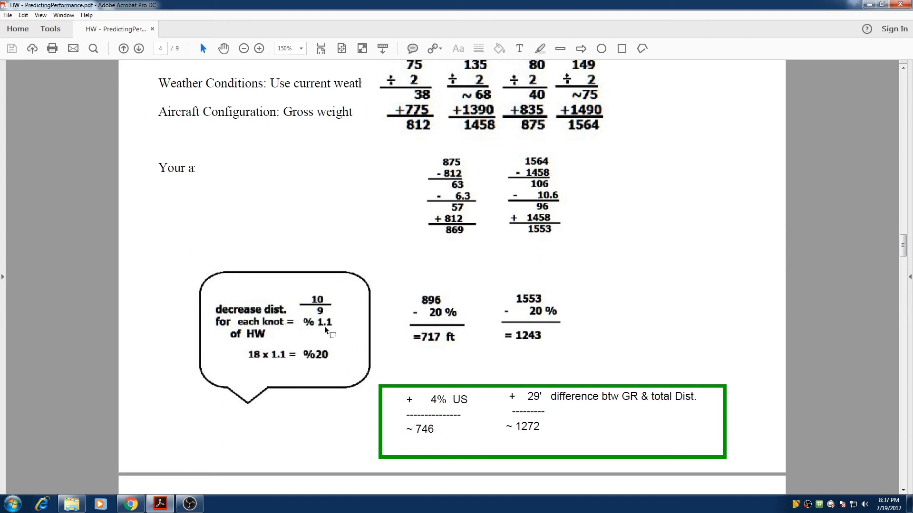
pyautogui.moveTo(253, 358)
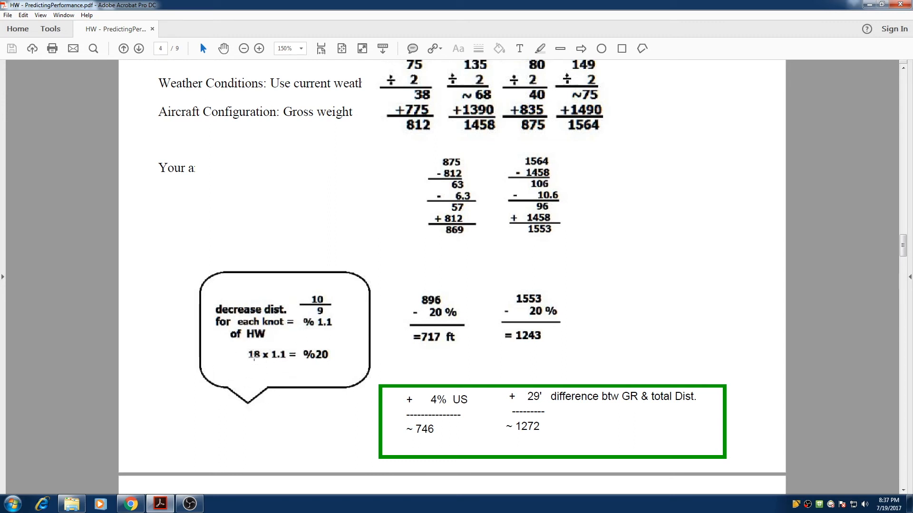
pyautogui.moveTo(282, 365)
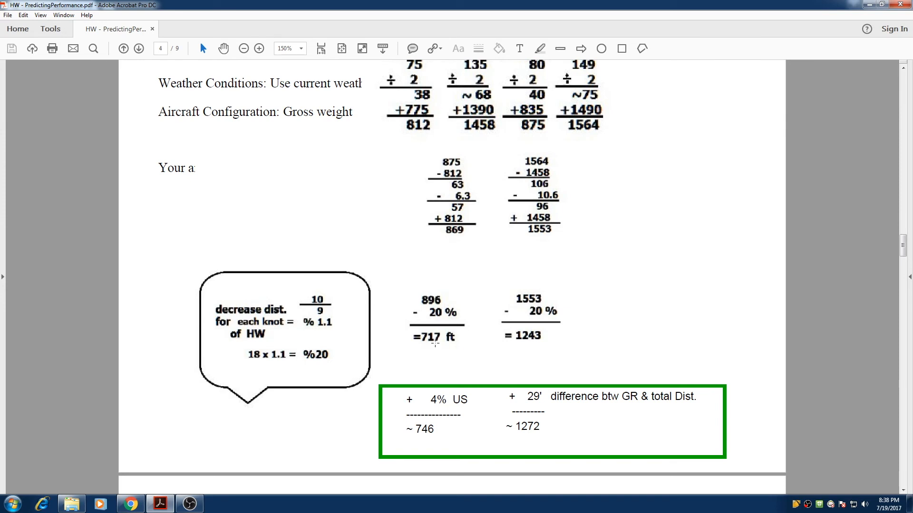
pyautogui.scroll(-3)
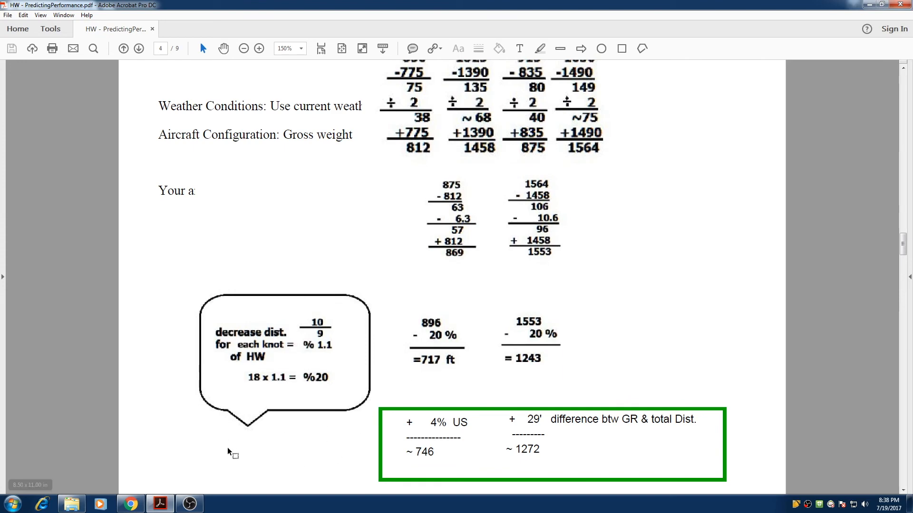
pyautogui.scroll(3)
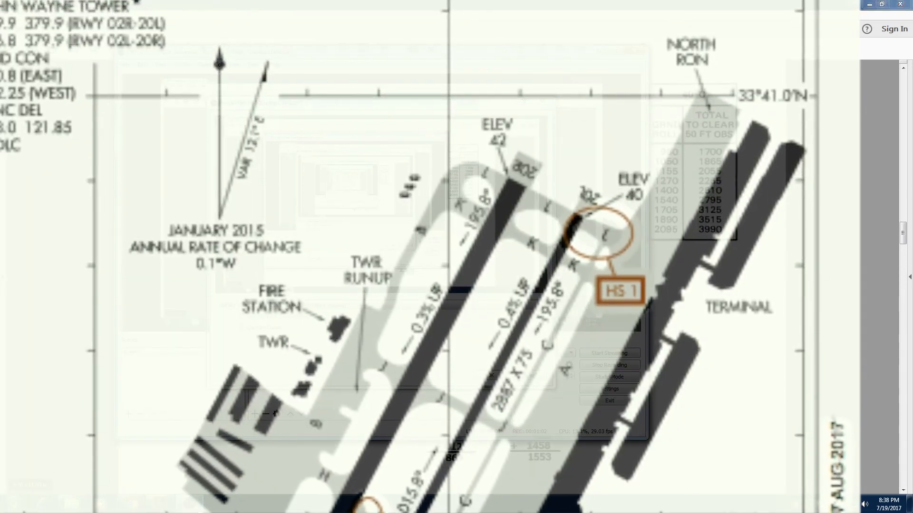
# Switch to Chrome's SkyVector page for John Wayne Airport showing runway 02R/20L with its 0.4 gradient
pyautogui.click(160, 503)
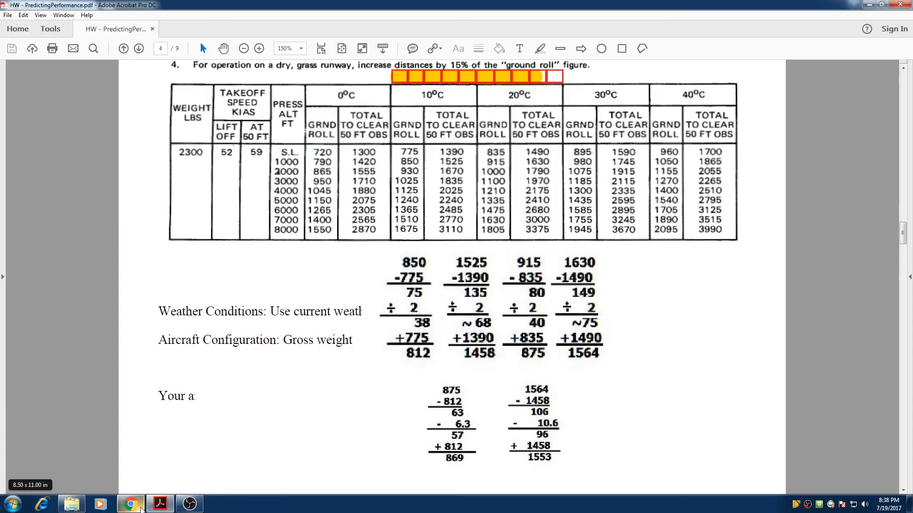
pyautogui.click(130, 504)
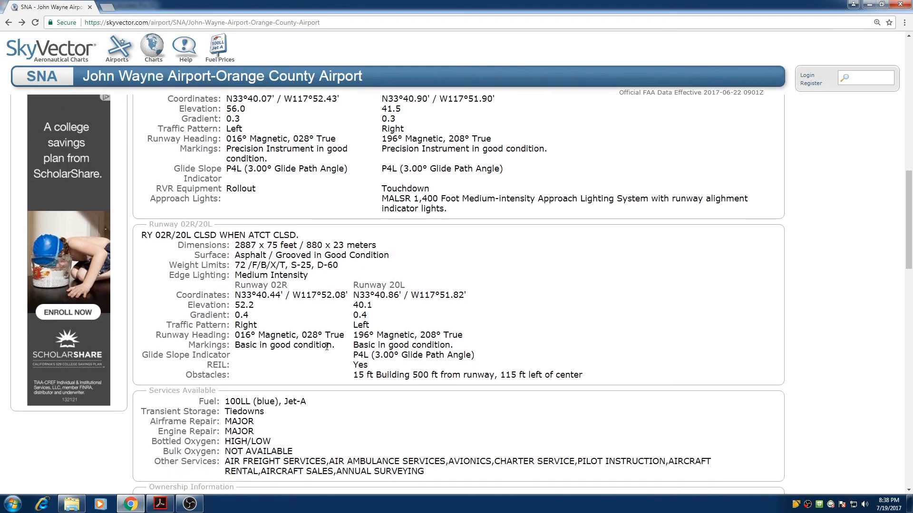
pyautogui.moveTo(365, 319)
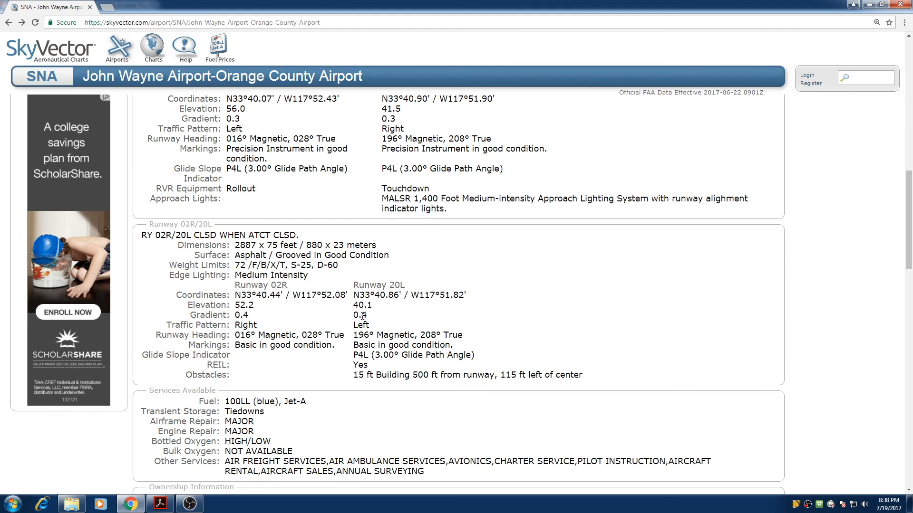
pyautogui.moveTo(362, 315)
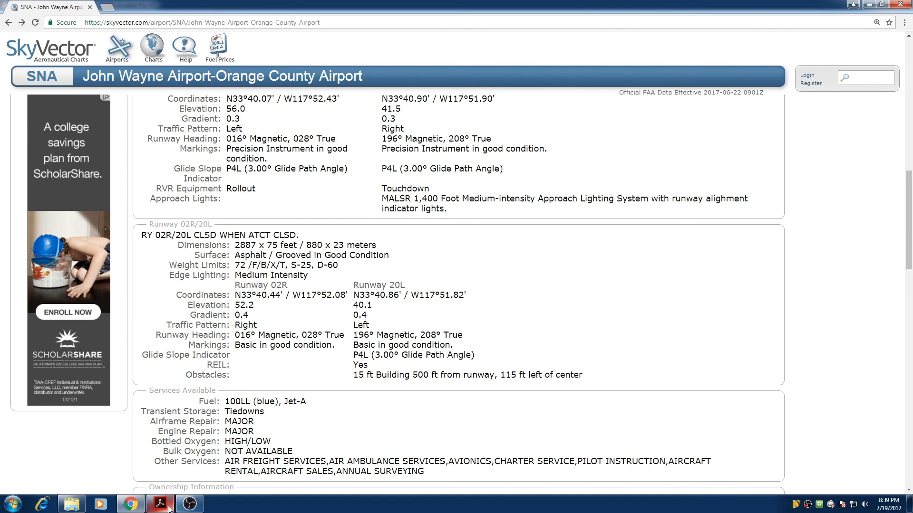
# Return to the PDF's corrected results and select the ~746 ground roll note
pyautogui.click(160, 504)
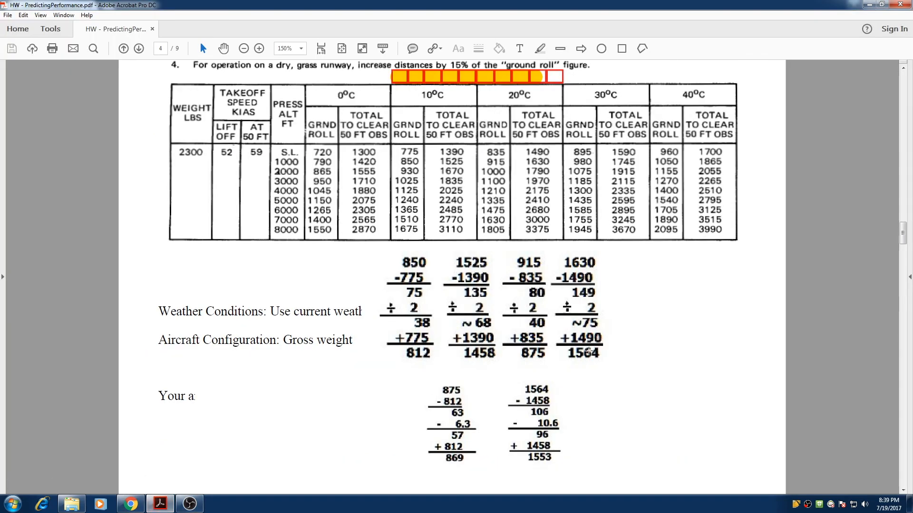
pyautogui.scroll(-3)
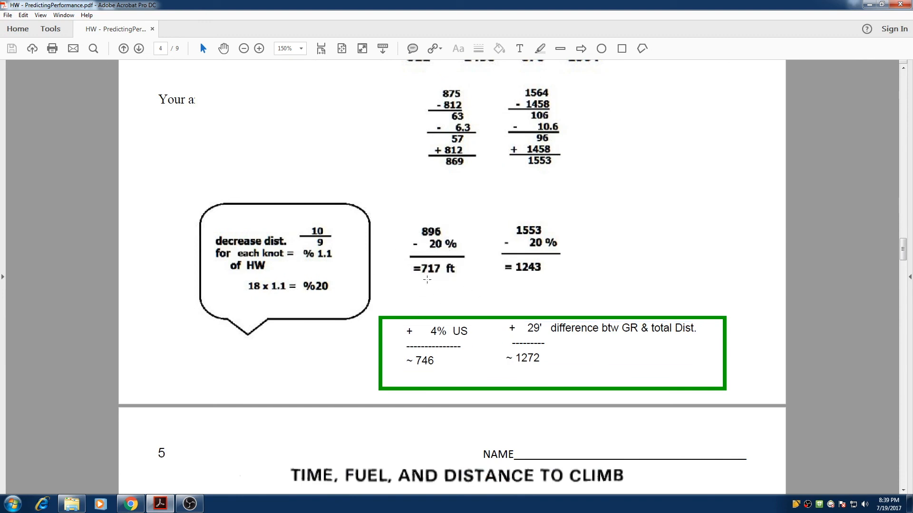
pyautogui.moveTo(420, 388)
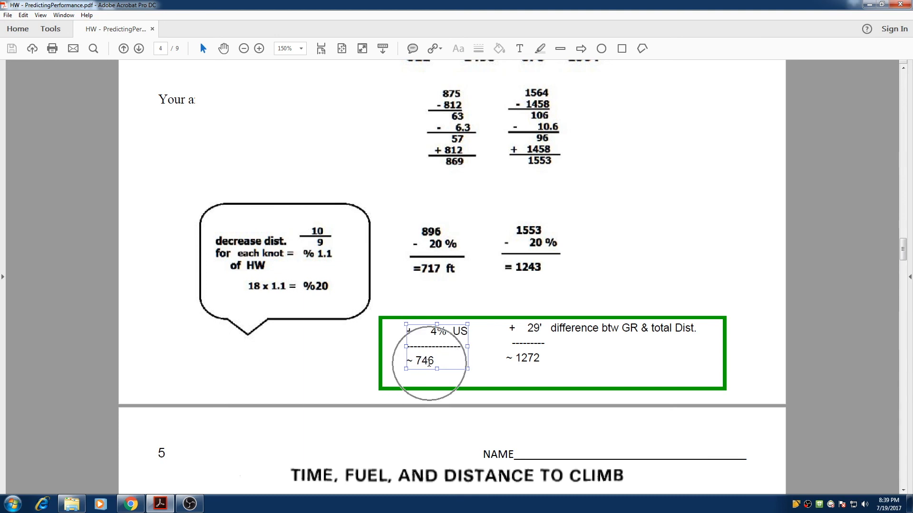
pyautogui.click(435, 279)
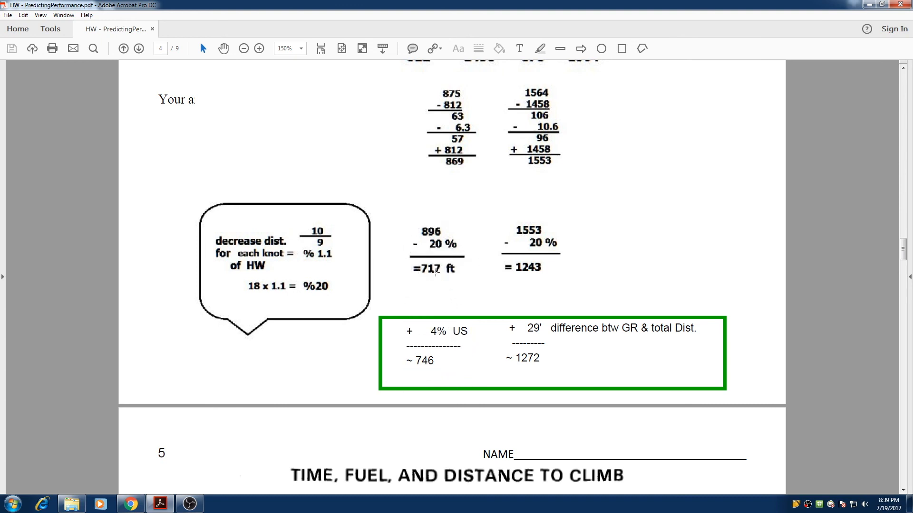
# Launch Windows Calculator from the Start menu, ready to hold the 746 ground roll figure
pyautogui.click(9, 503)
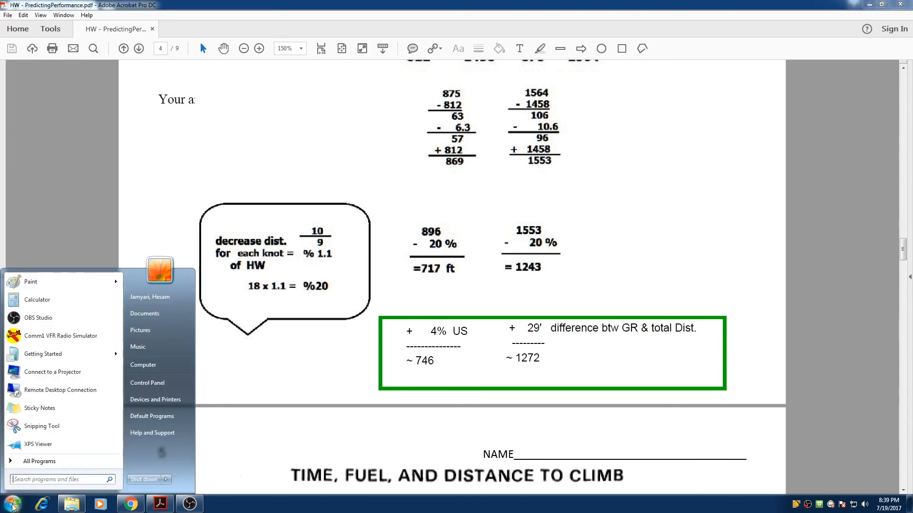
pyautogui.click(37, 300)
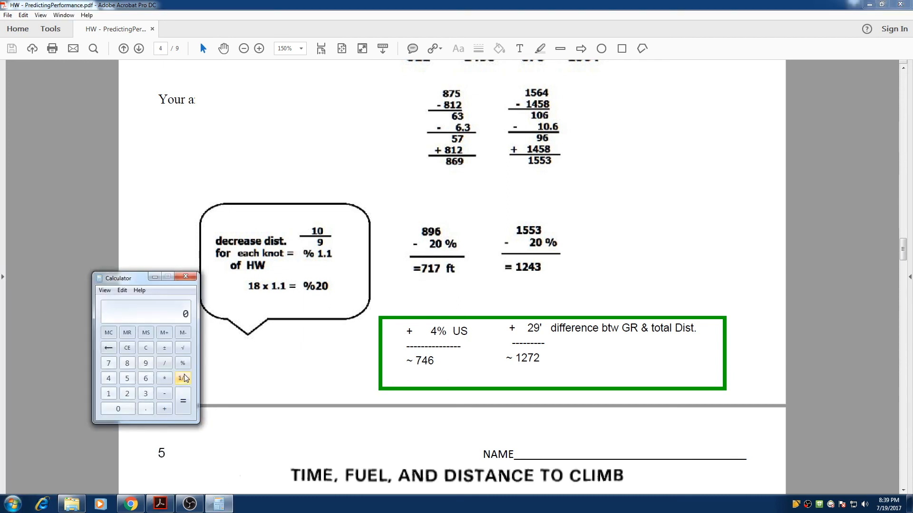
pyautogui.click(183, 378)
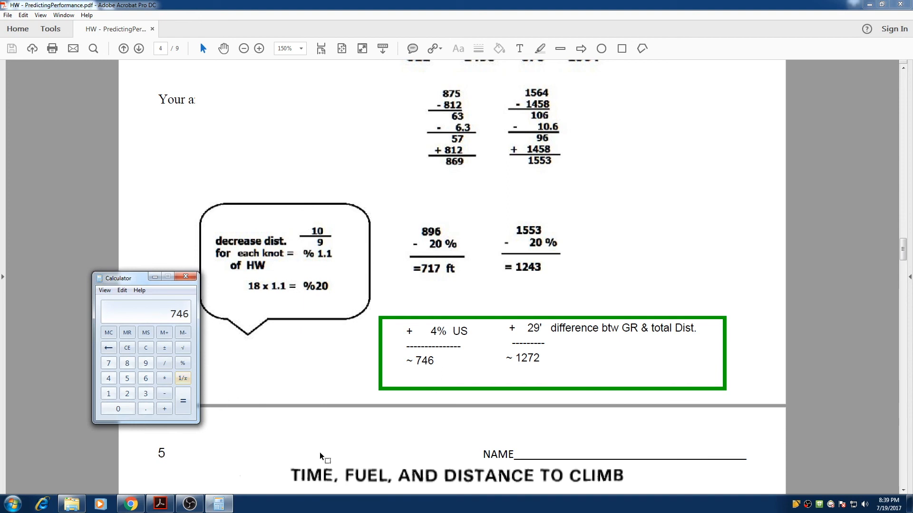